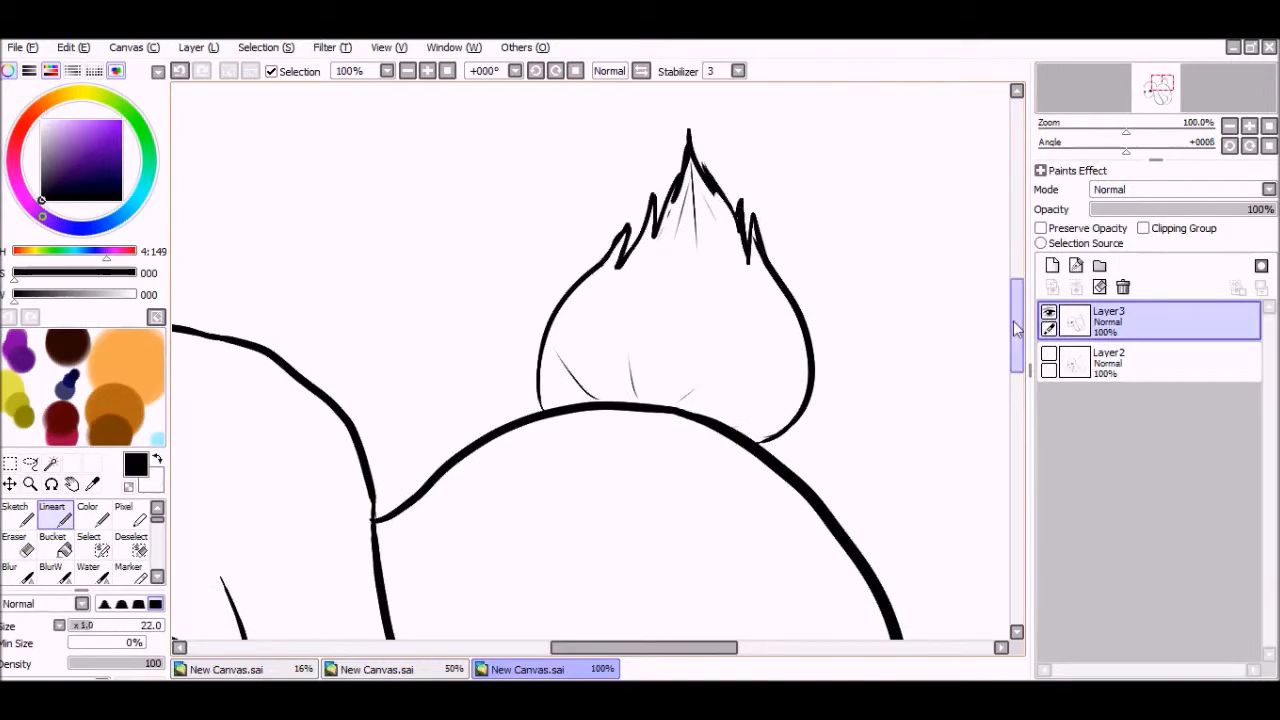
Scroll the layer panel to place a new layer under the lineart for the puppy's selection
scroll(down, 3)
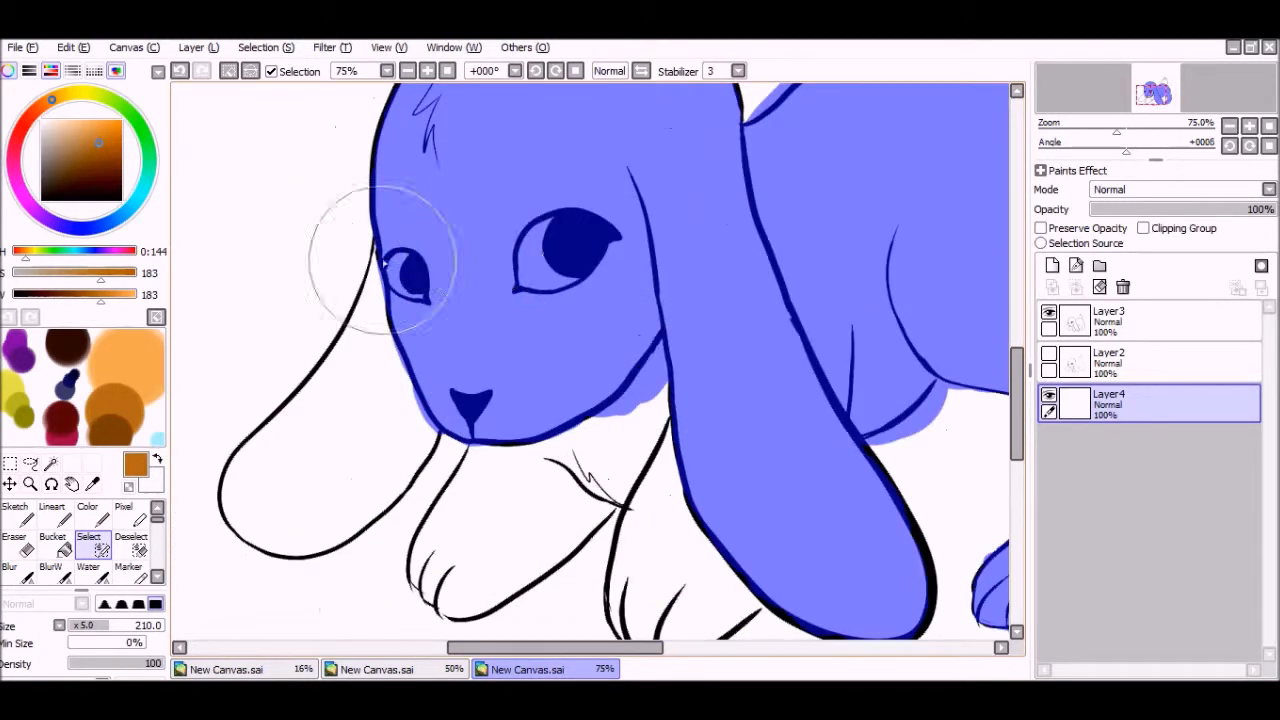
Fill the puppy selection with brown on Layer4 using the Color brush
click(490, 590)
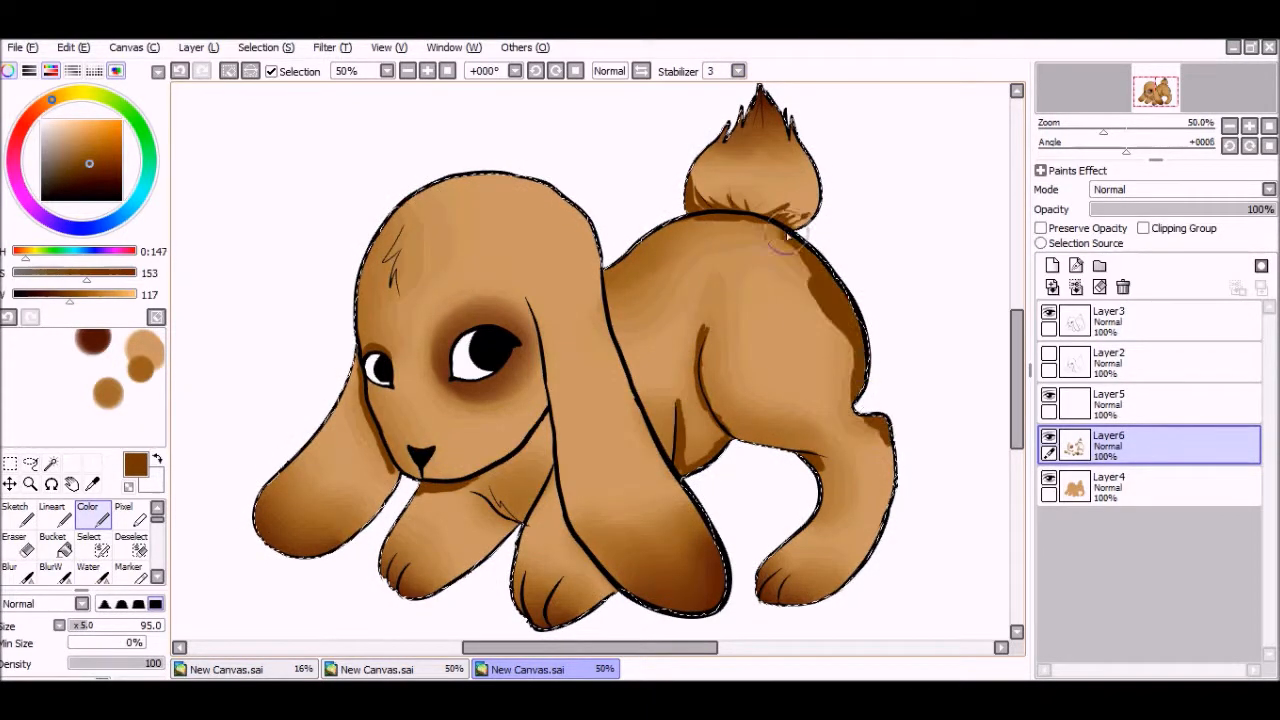
Deselect and add Layer7 for a light tan forehead highlight
click(88, 555)
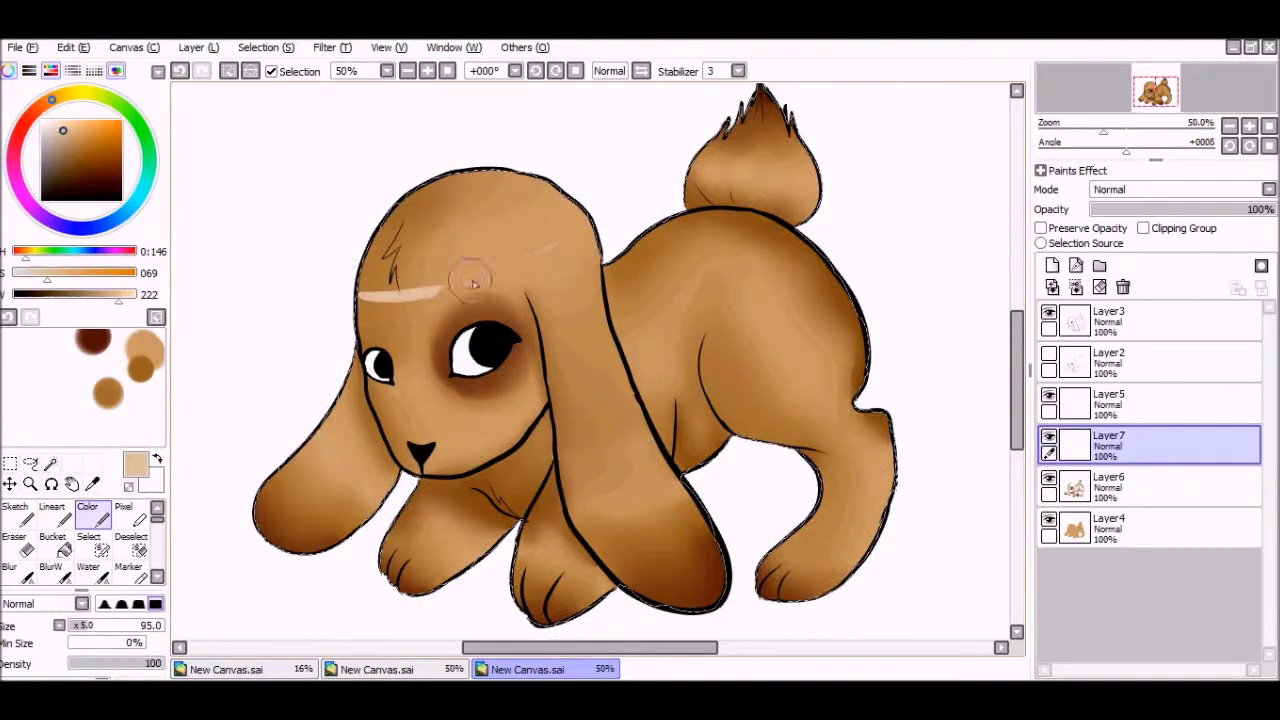
Erase white shines into both eyes and dab a light tan catchlight
click(88, 567)
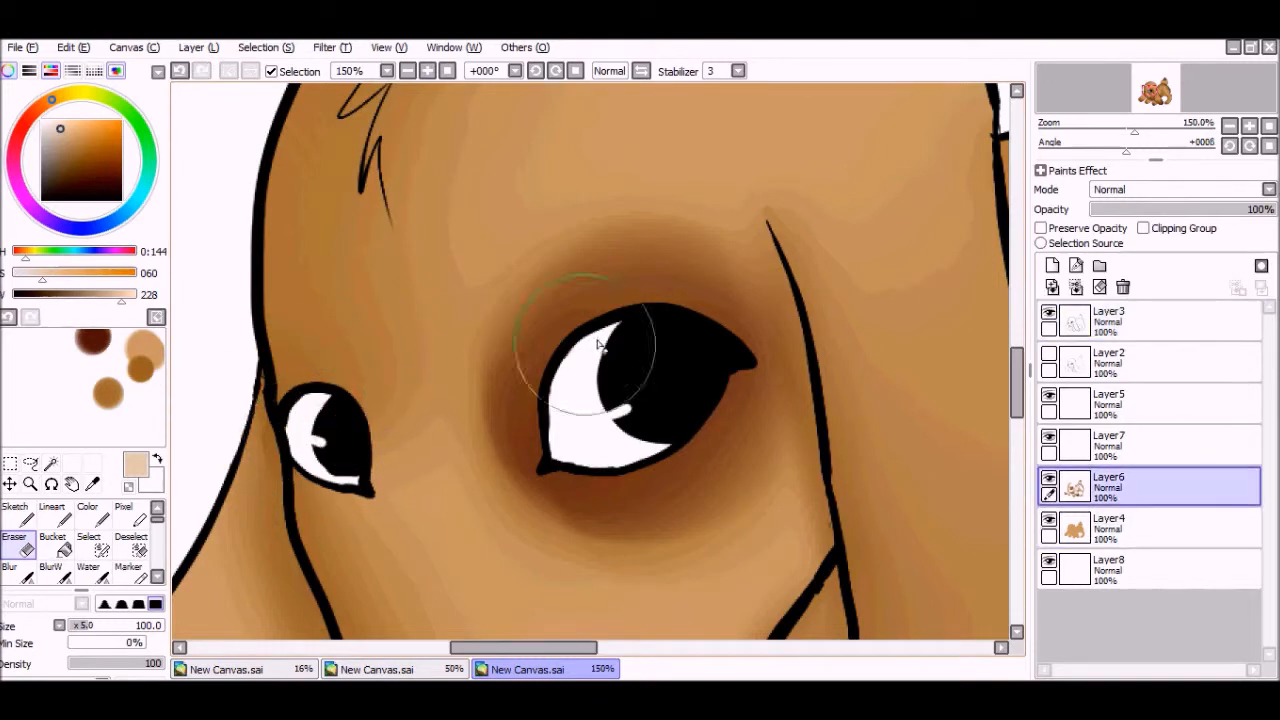
click(1108, 528)
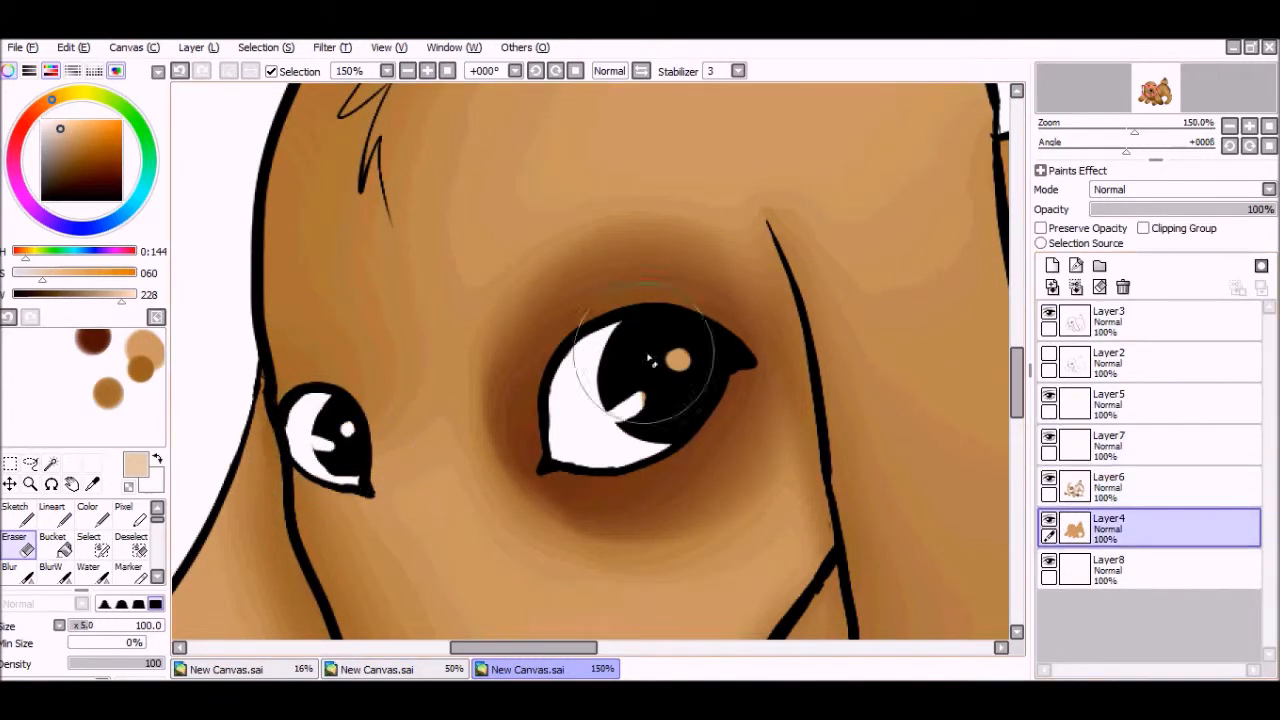